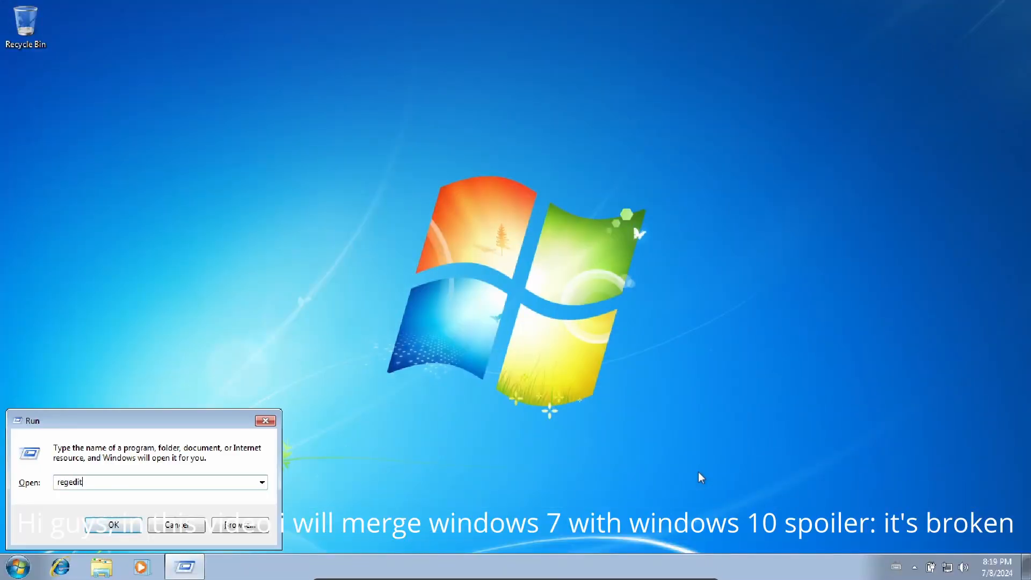
# - Export the full registry to win7.reg on the Desktop and check its 129 MB size
pyautogui.click(113, 524)
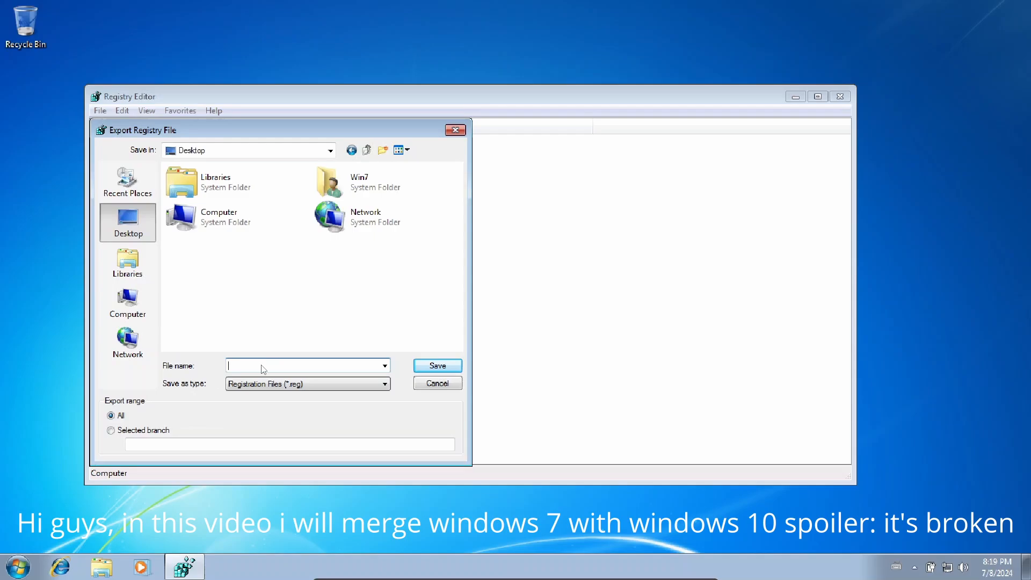
pyautogui.click(436, 383)
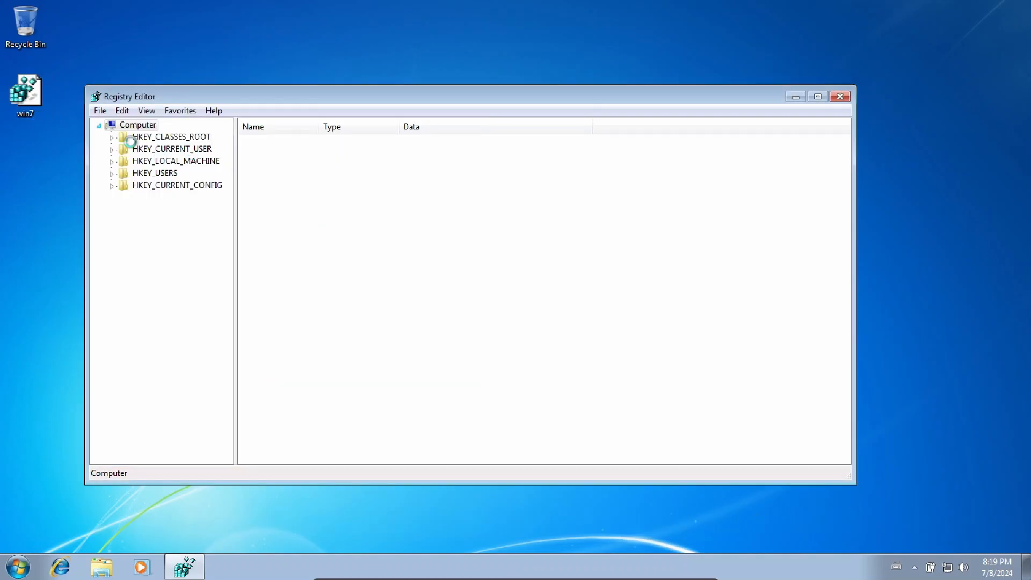
pyautogui.click(25, 92)
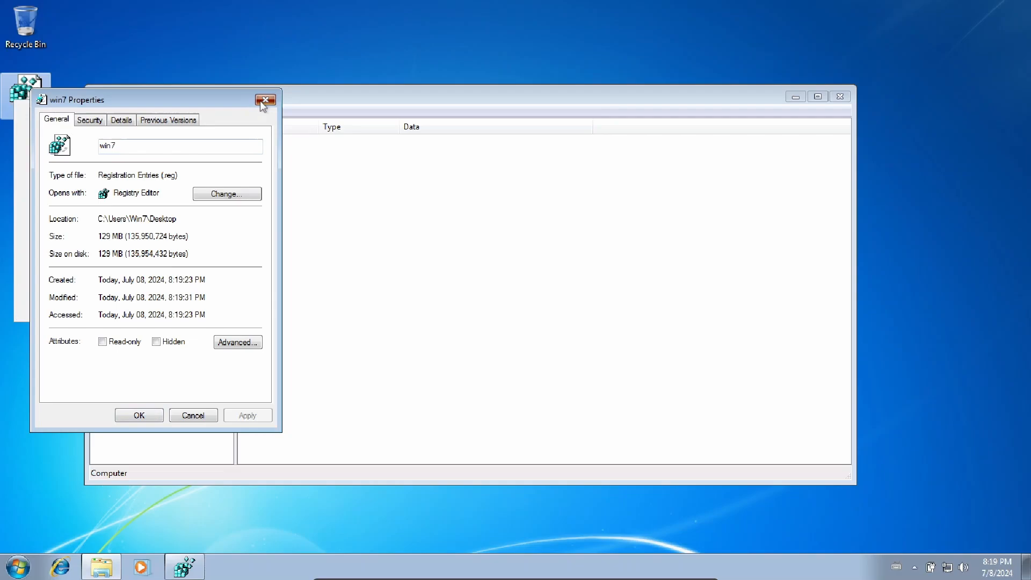
pyautogui.click(266, 100)
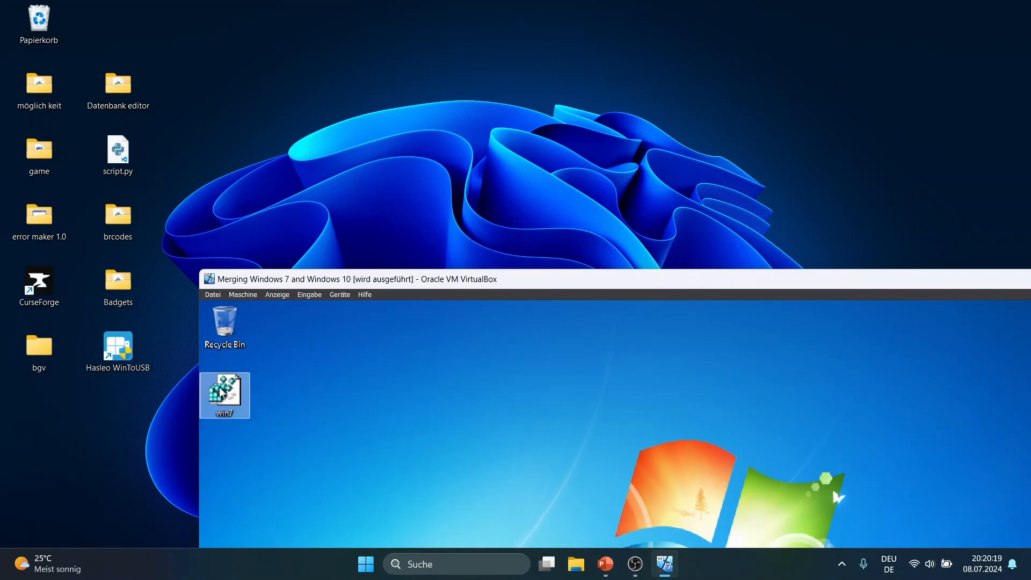
# - Move the Windows 7 VM window further left on the host screen
pyautogui.moveTo(329, 278); pyautogui.dragTo(153, 282)
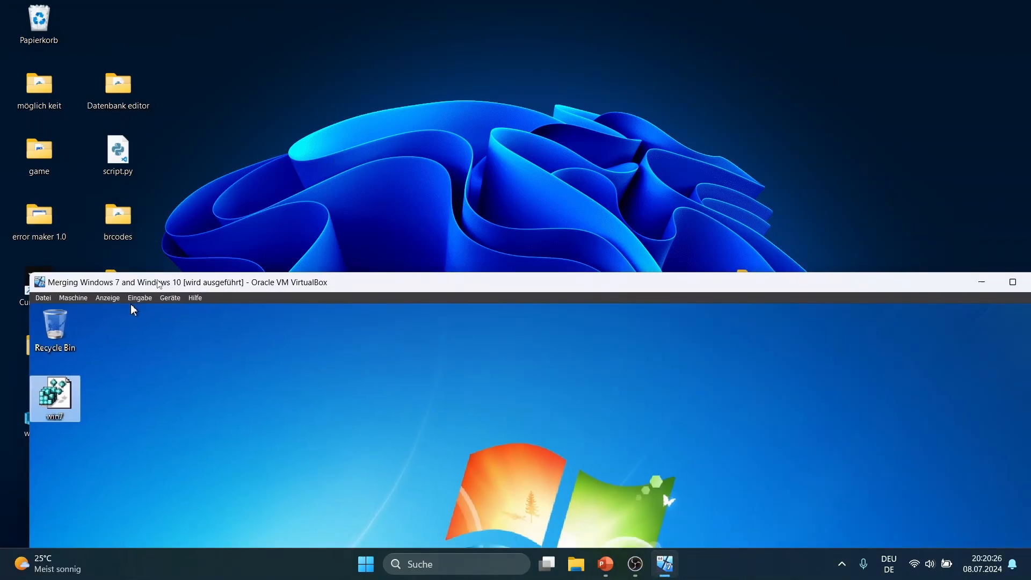
pyautogui.click(633, 563)
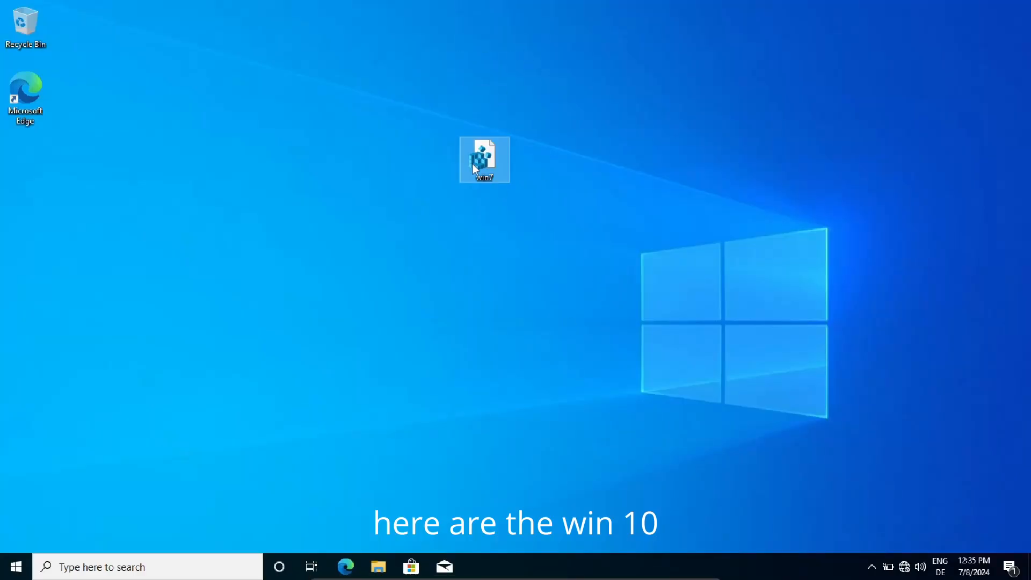
# - Import win7.reg into Windows 10 and sort Task Manager processes by CPU usage
pyautogui.doubleClick(483, 160)
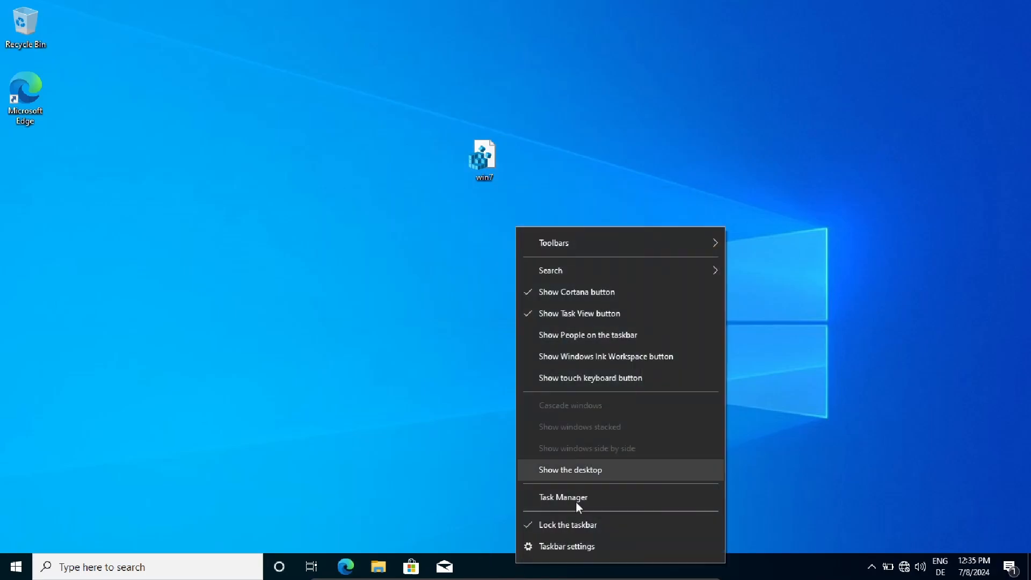
pyautogui.click(562, 496)
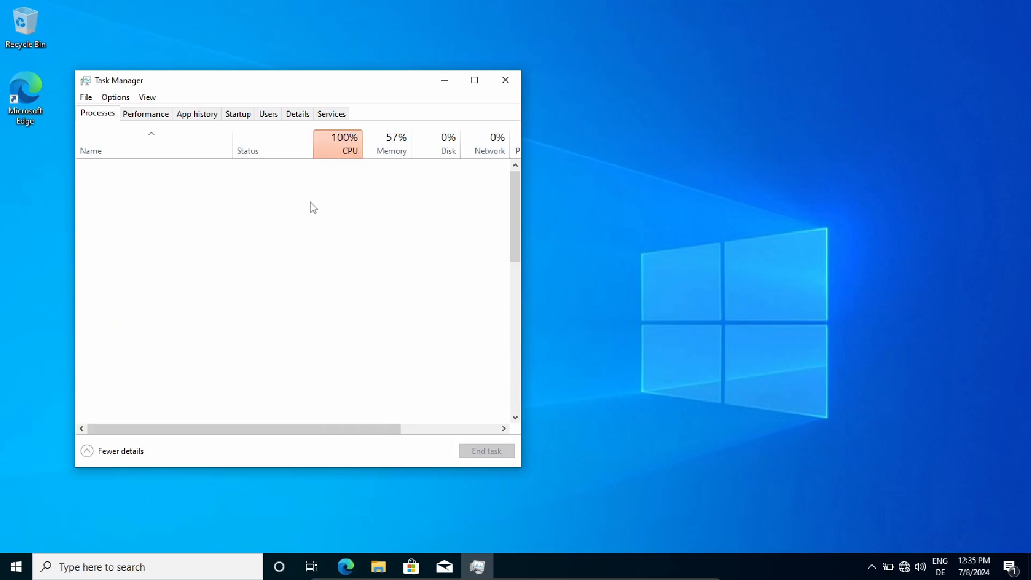
pyautogui.click(338, 144)
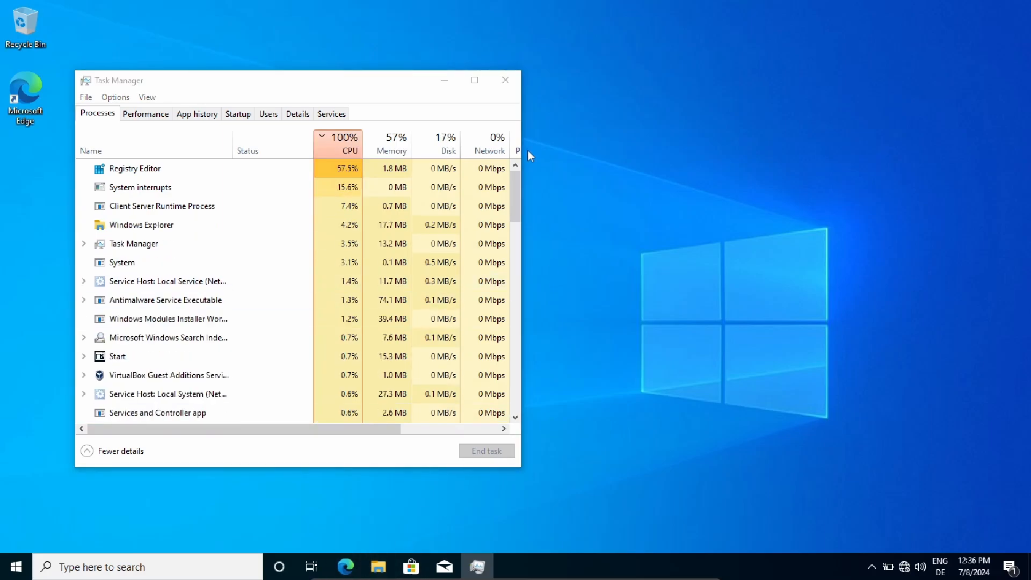
pyautogui.click(377, 566)
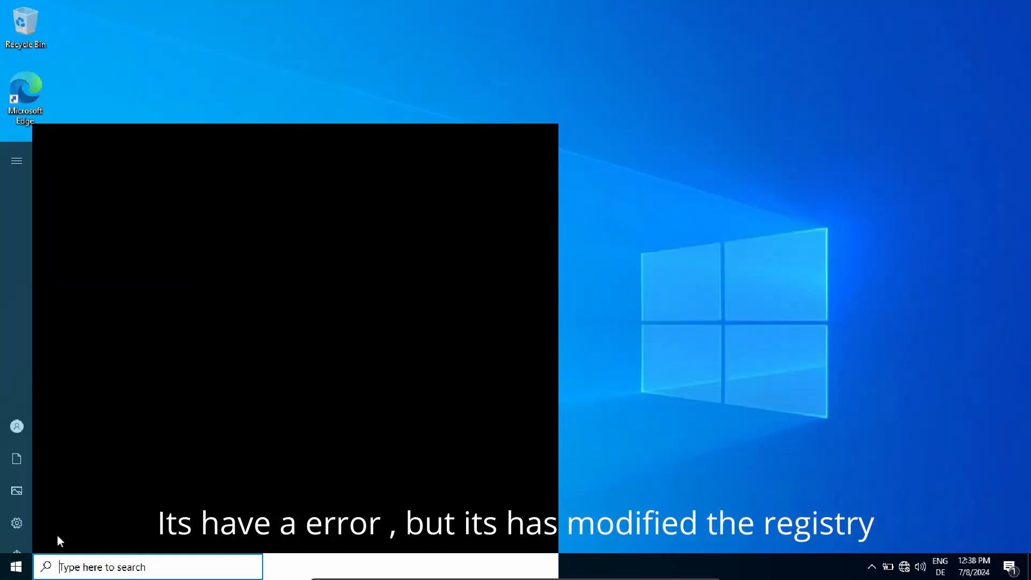
# - Browse the Windows 10 Start menu's installed apps list
pyautogui.click(13, 566)
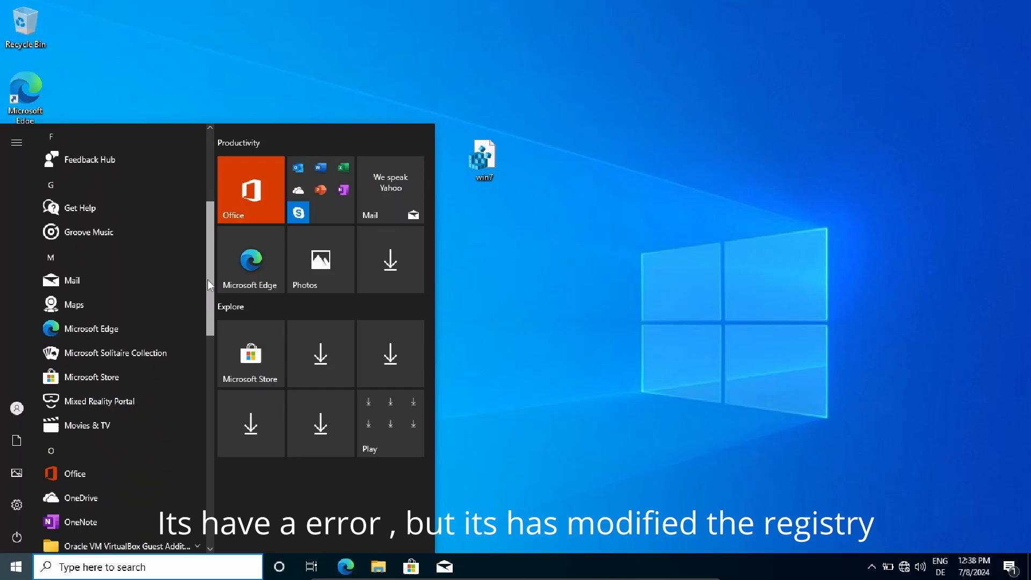
pyautogui.scroll(-3)
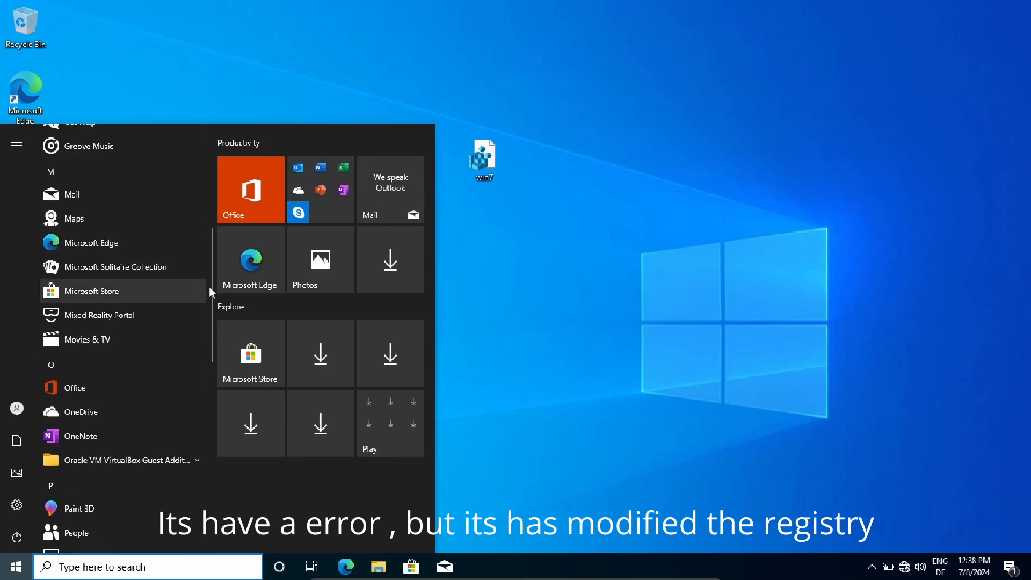
pyautogui.scroll(-3)
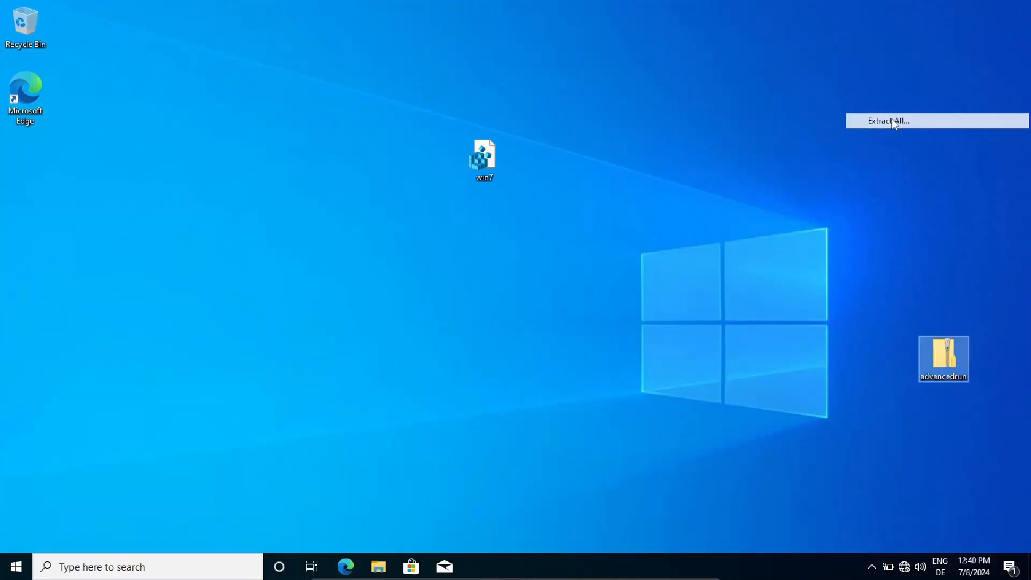
# - Extract advancedrun.zip and select the AdvancedRun application in its folder
pyautogui.click(888, 120)
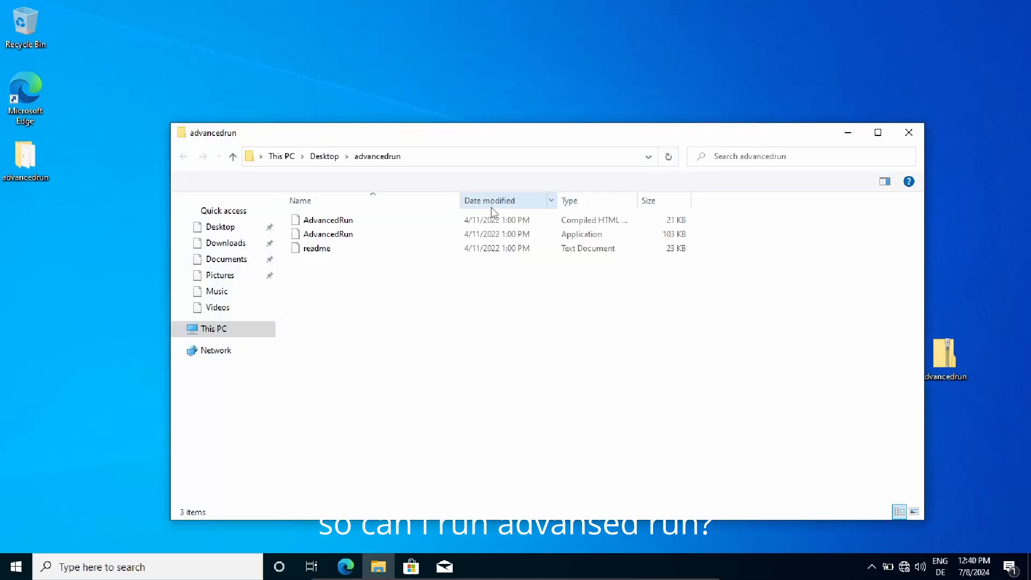
pyautogui.click(327, 234)
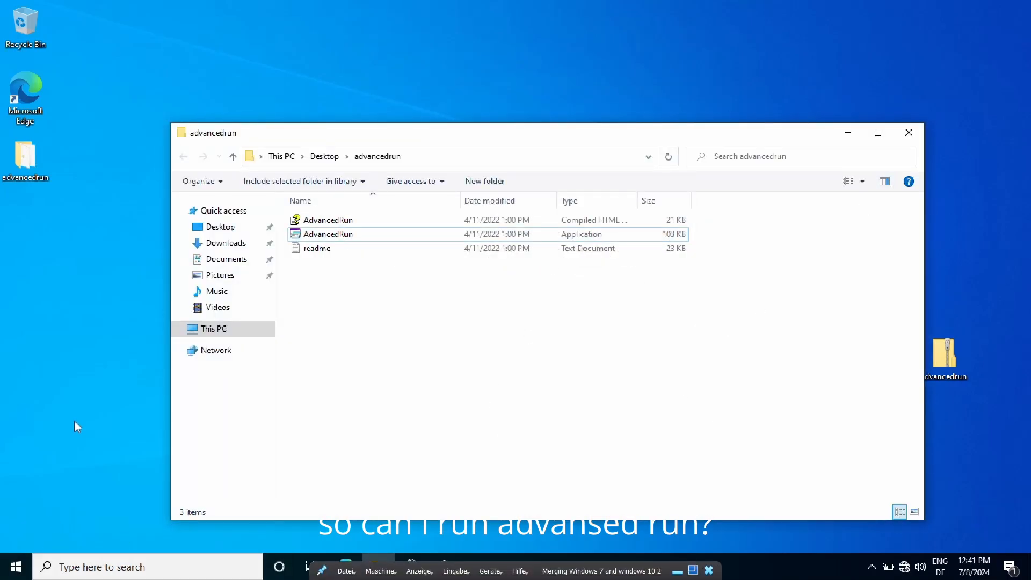
pyautogui.press('Win+r')
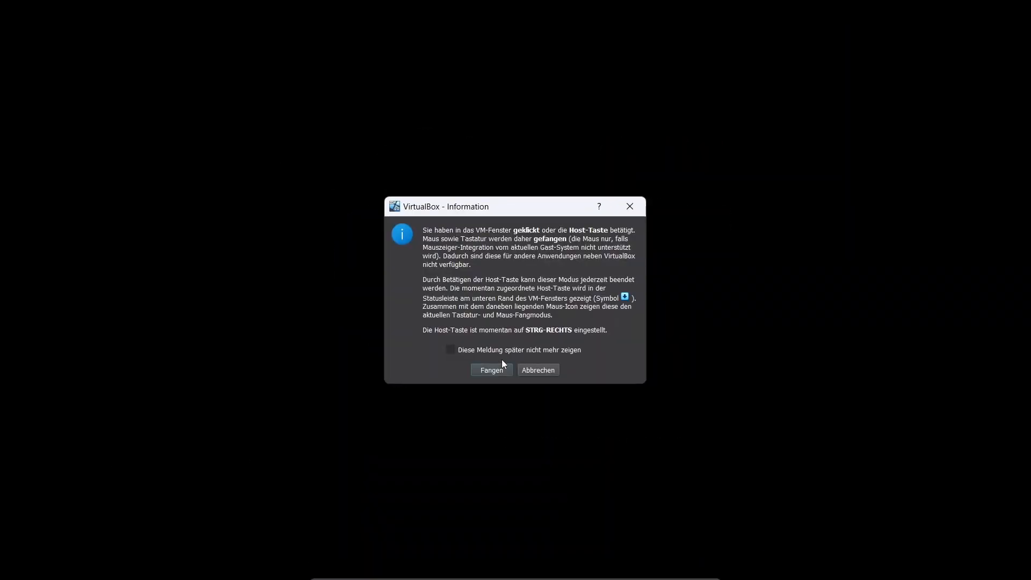
# - Accept the VirtualBox mouse and keyboard capture prompt with Fangen
pyautogui.click(491, 370)
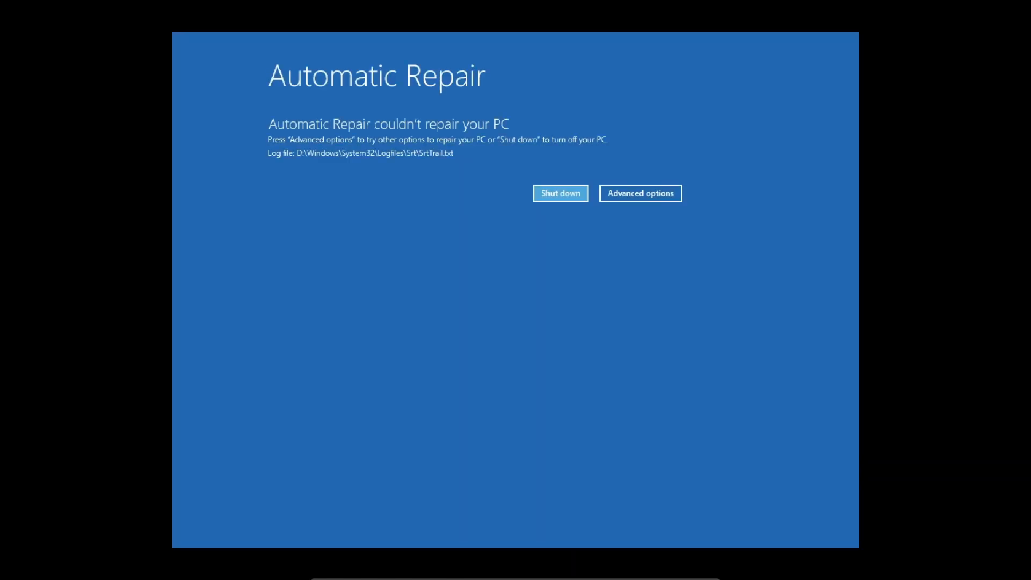
# - Open the recovery Command Prompt without a password and type cd windows\sysetm
pyautogui.click(639, 193)
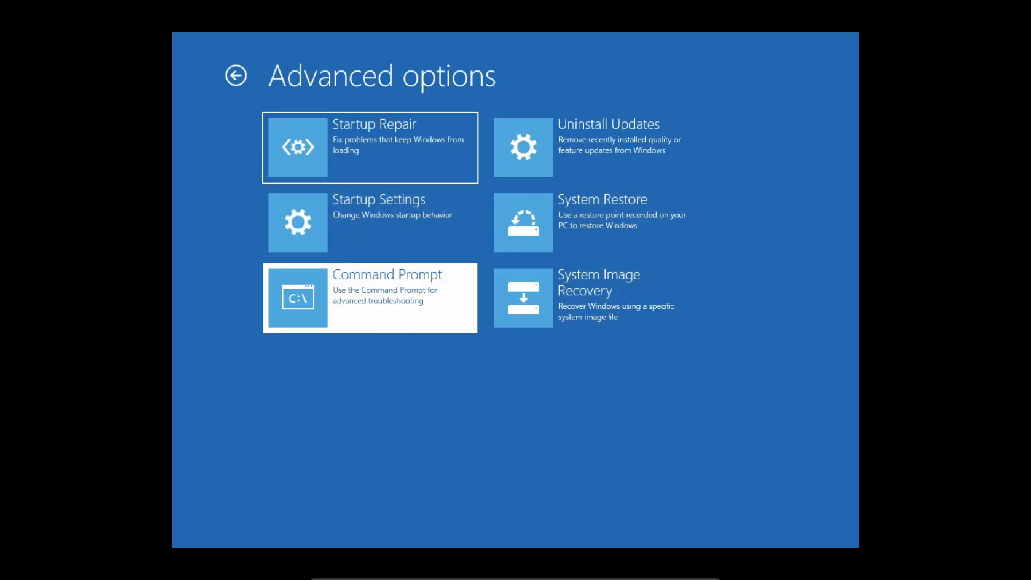
pyautogui.click(369, 297)
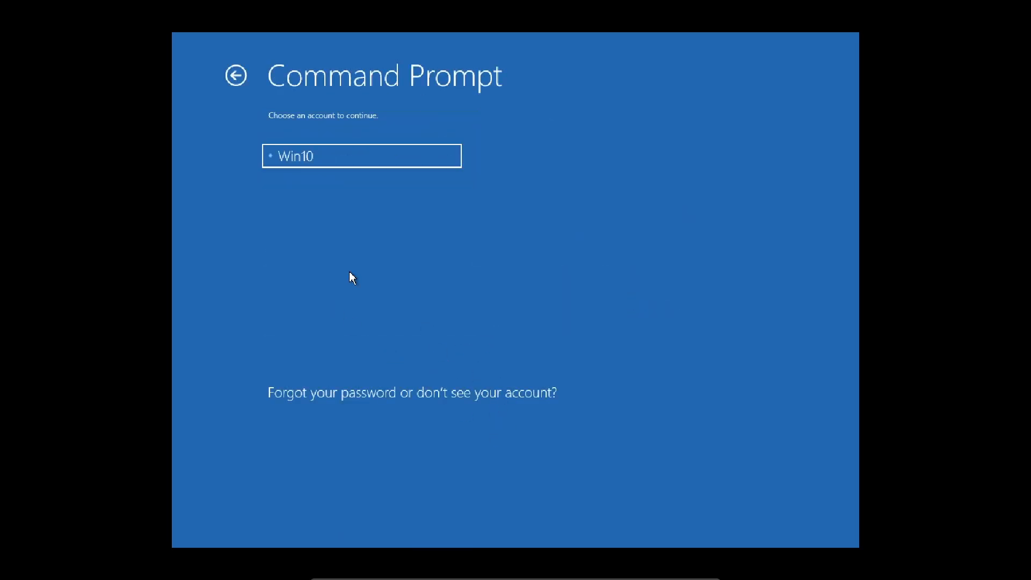
pyautogui.click(361, 155)
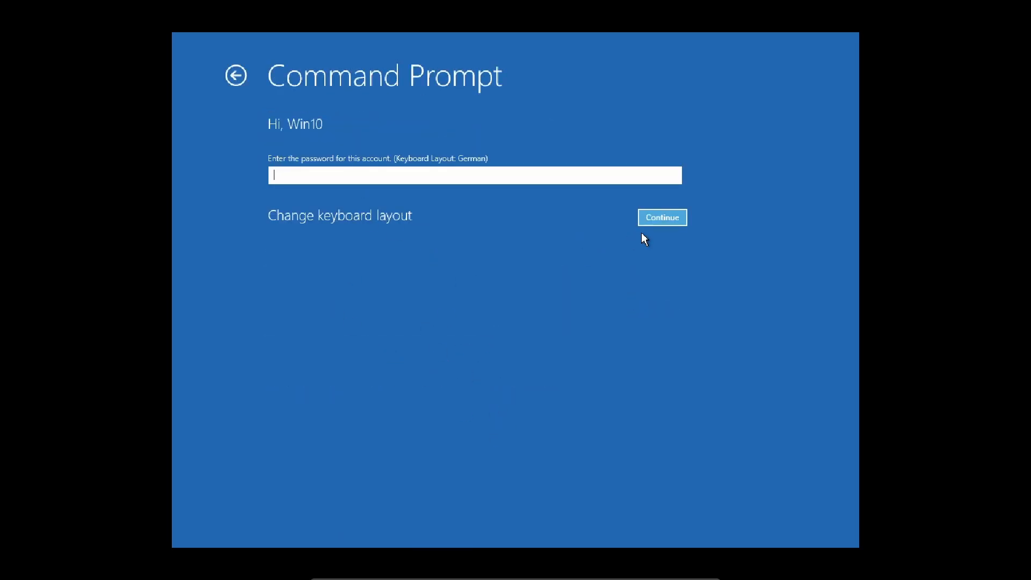
pyautogui.click(661, 218)
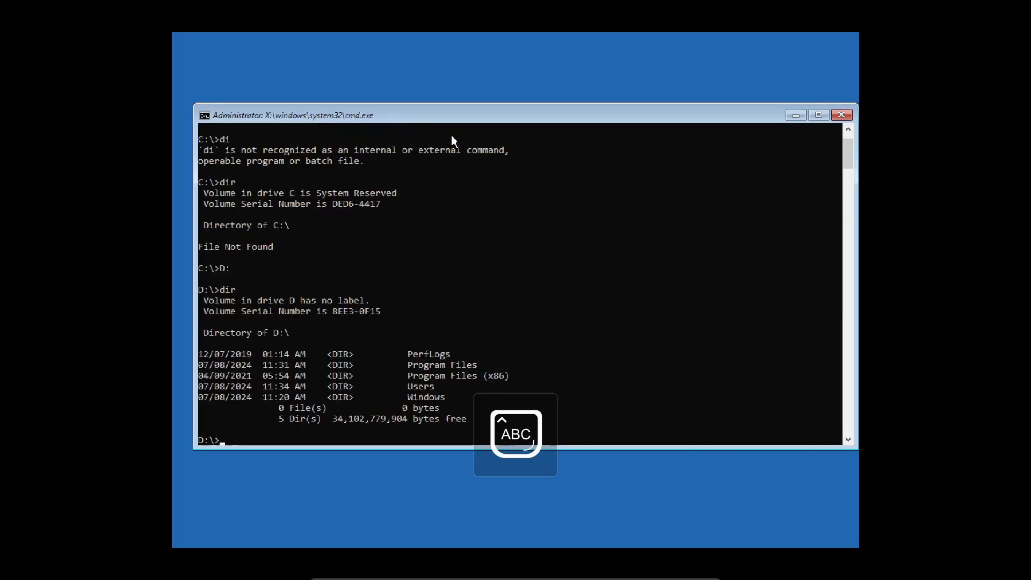
pyautogui.write('cd windows\\sysetm')
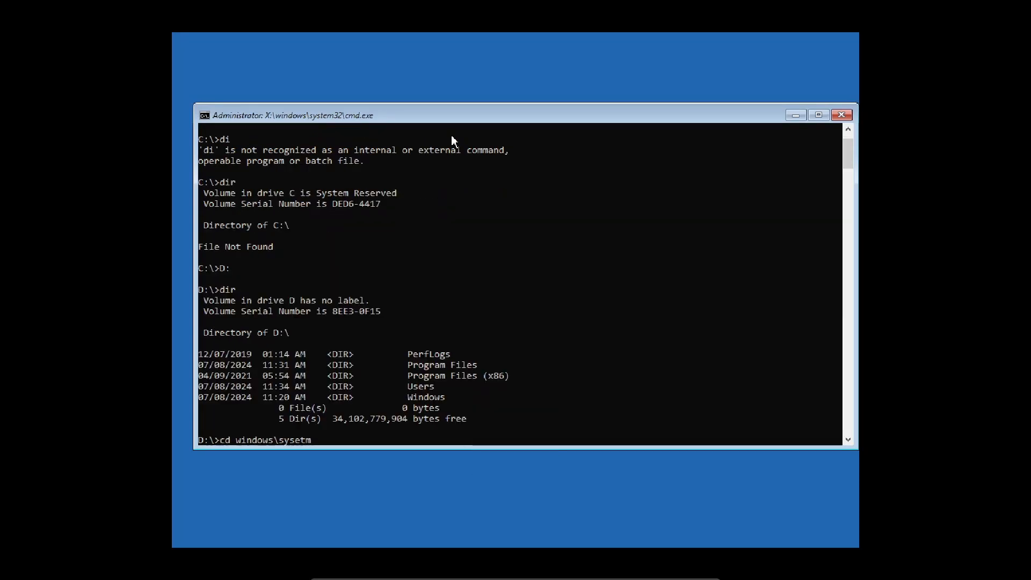